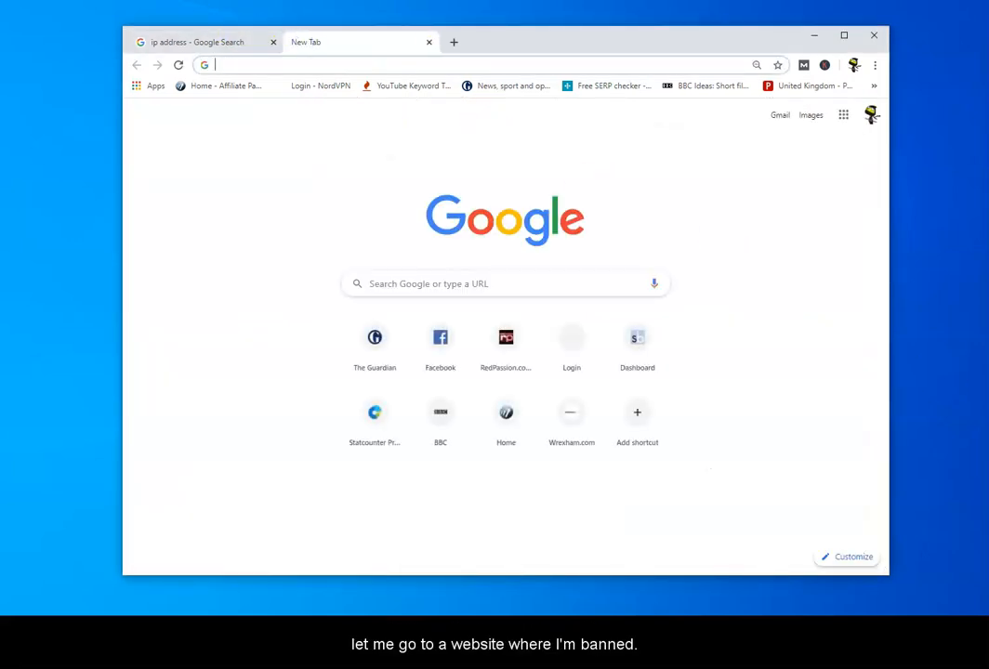
# - Load thenewproxies.com and see the Wordfence access-limited block notice
pyautogui.write('thenewproxies.com')
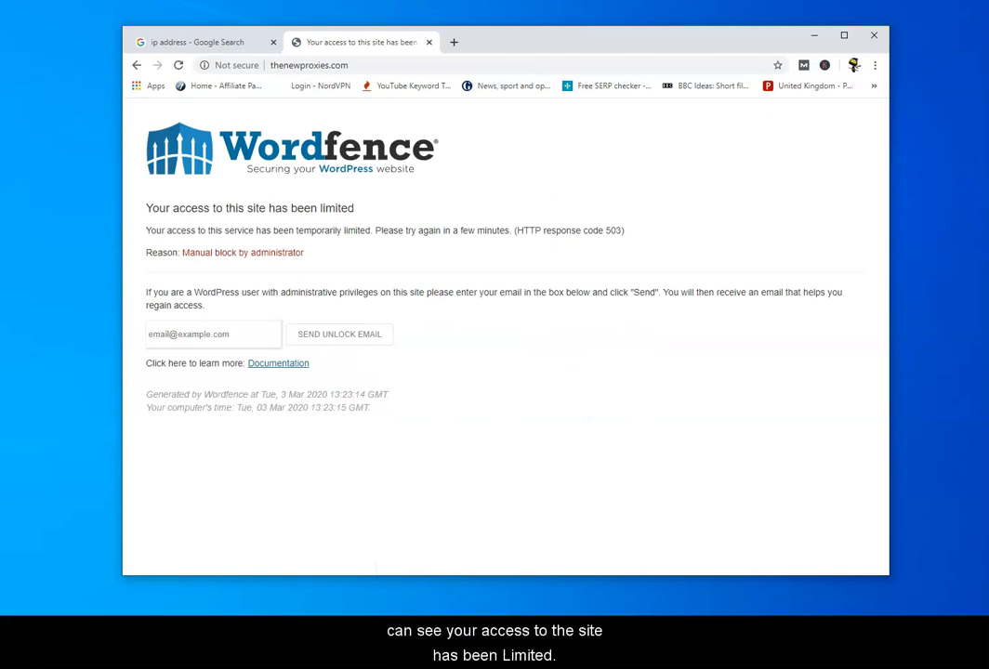
pyautogui.moveTo(493, 260)
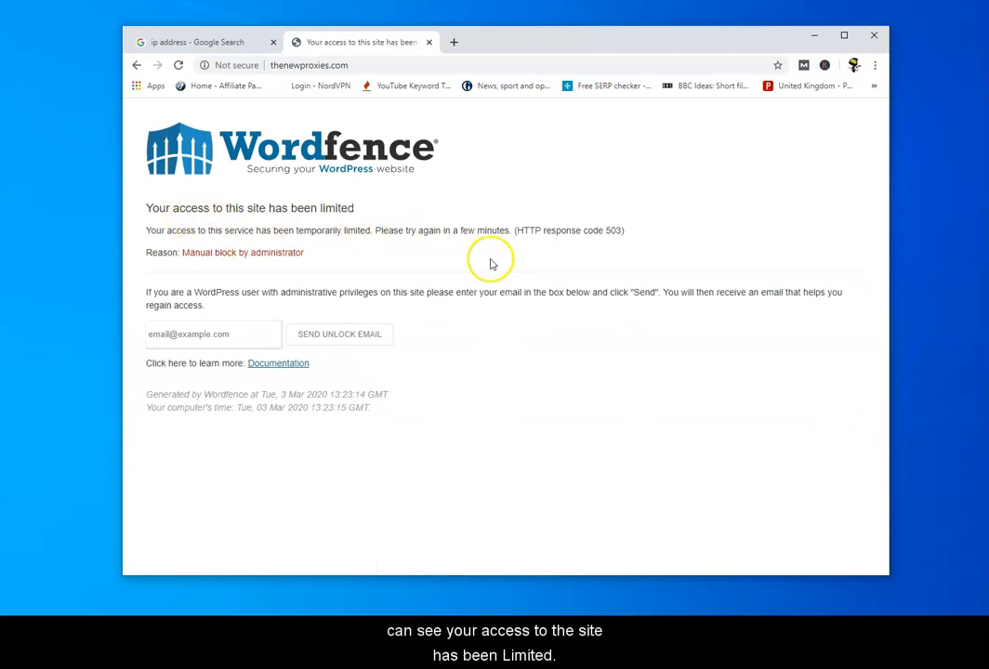
pyautogui.moveTo(610, 271)
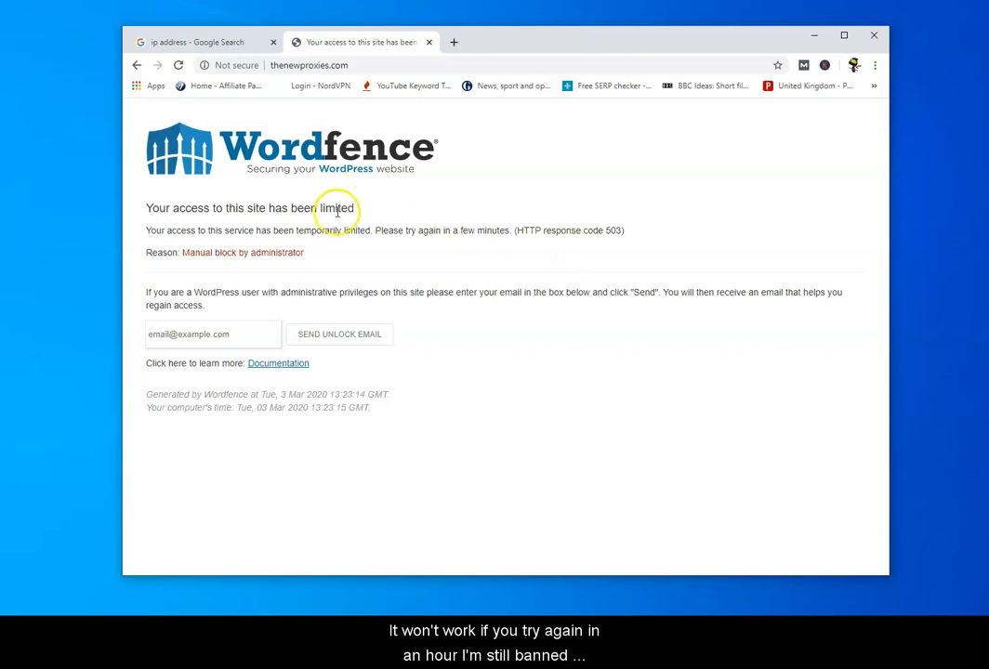
pyautogui.moveTo(564, 383)
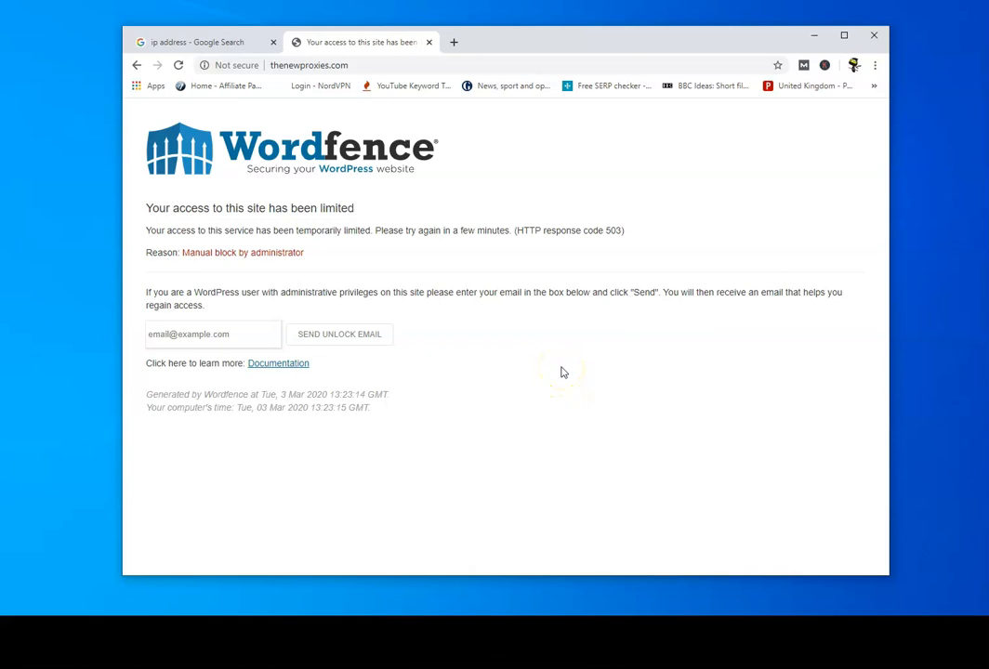
pyautogui.moveTo(557, 368)
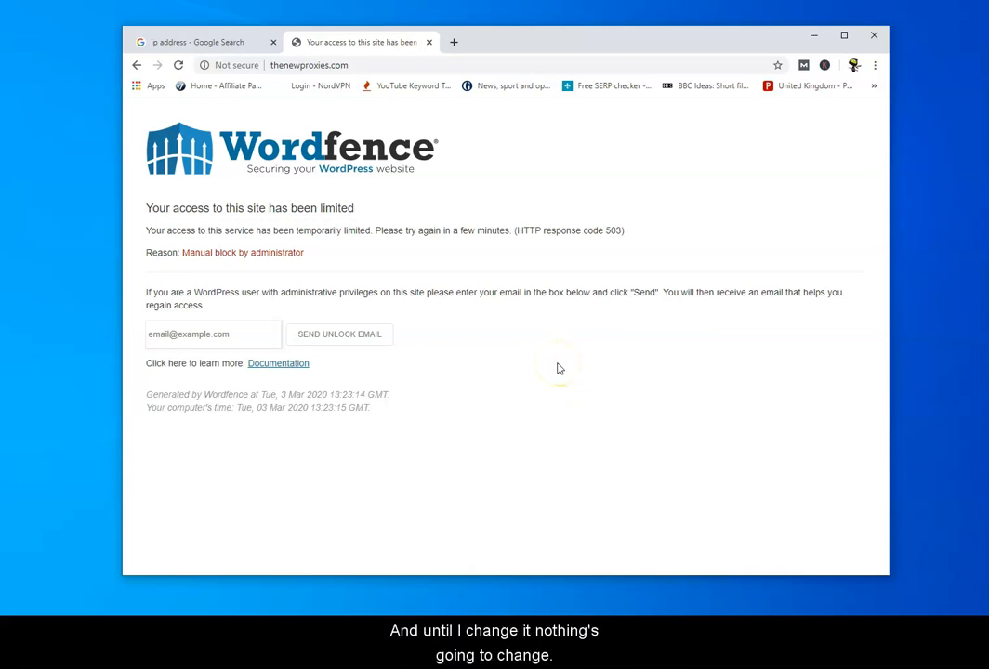
pyautogui.moveTo(424, 314)
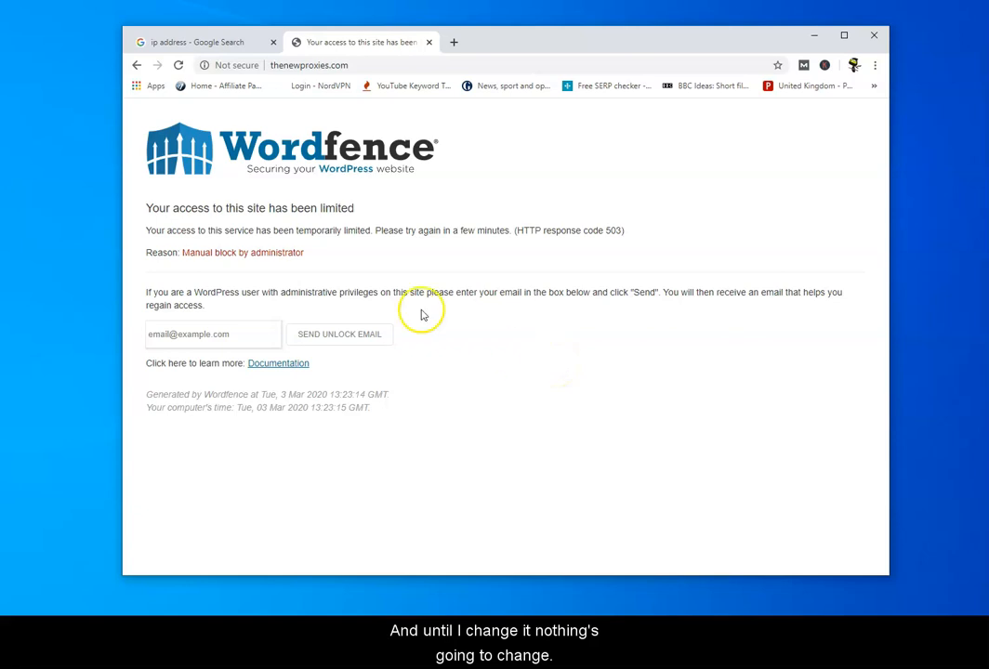
pyautogui.moveTo(208, 71)
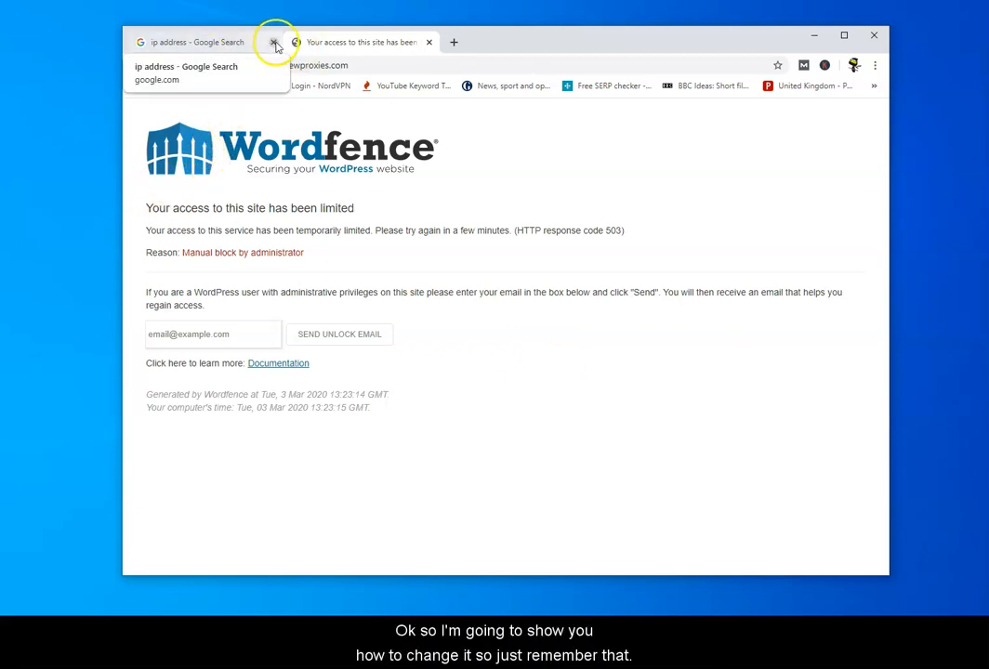
pyautogui.click(275, 41)
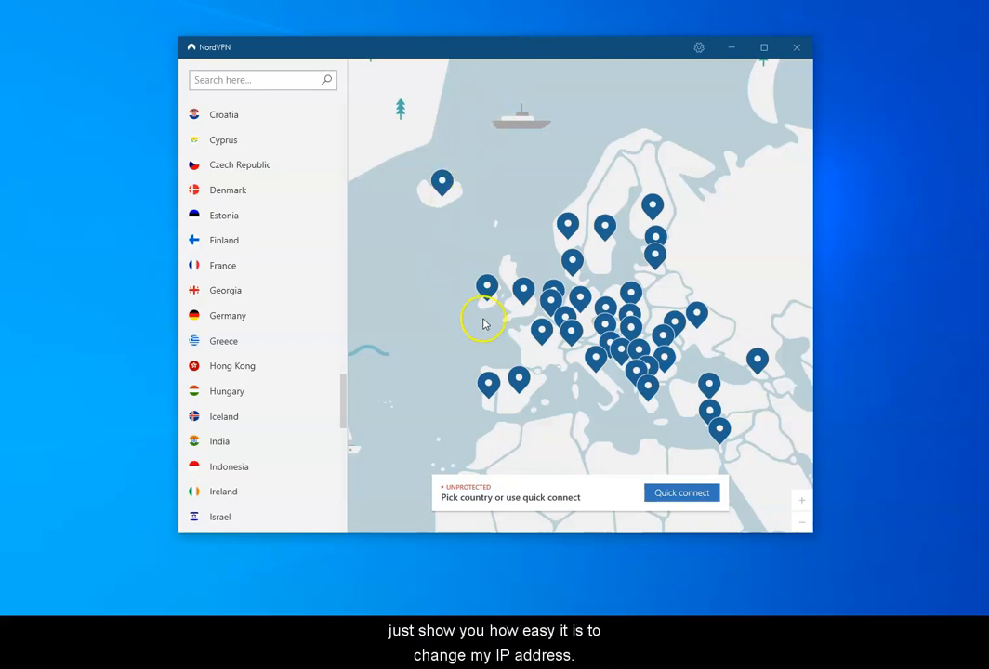
pyautogui.moveTo(744, 420)
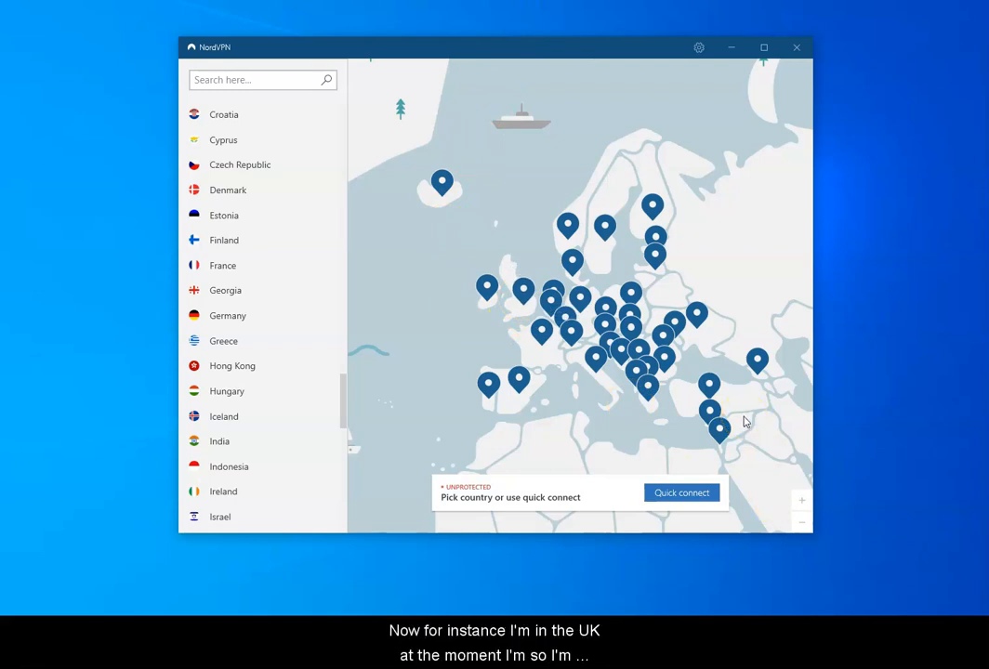
pyautogui.moveTo(528, 299)
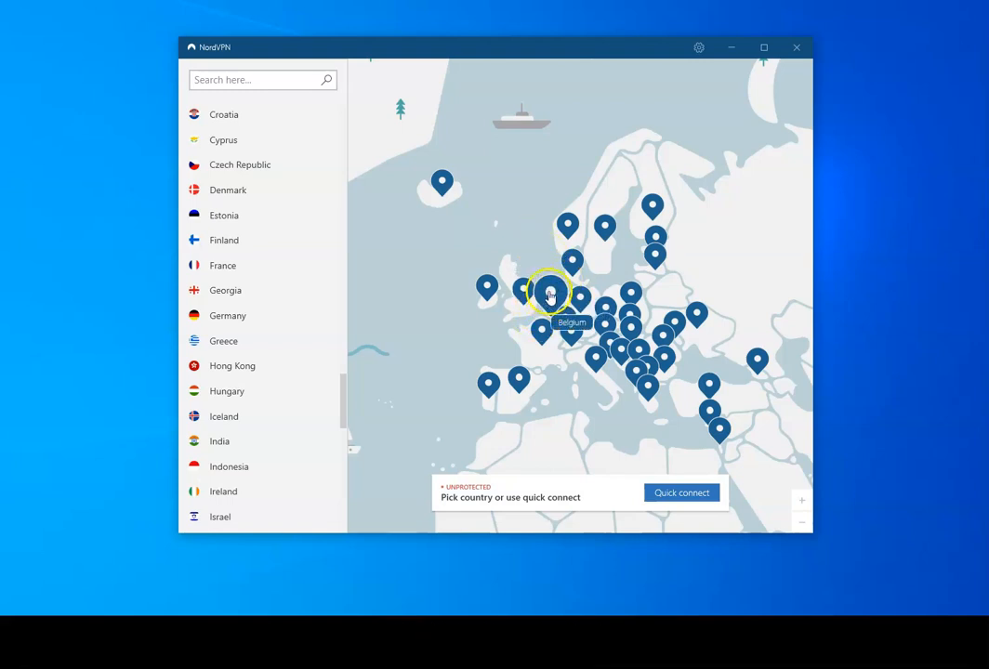
pyautogui.moveTo(580, 295)
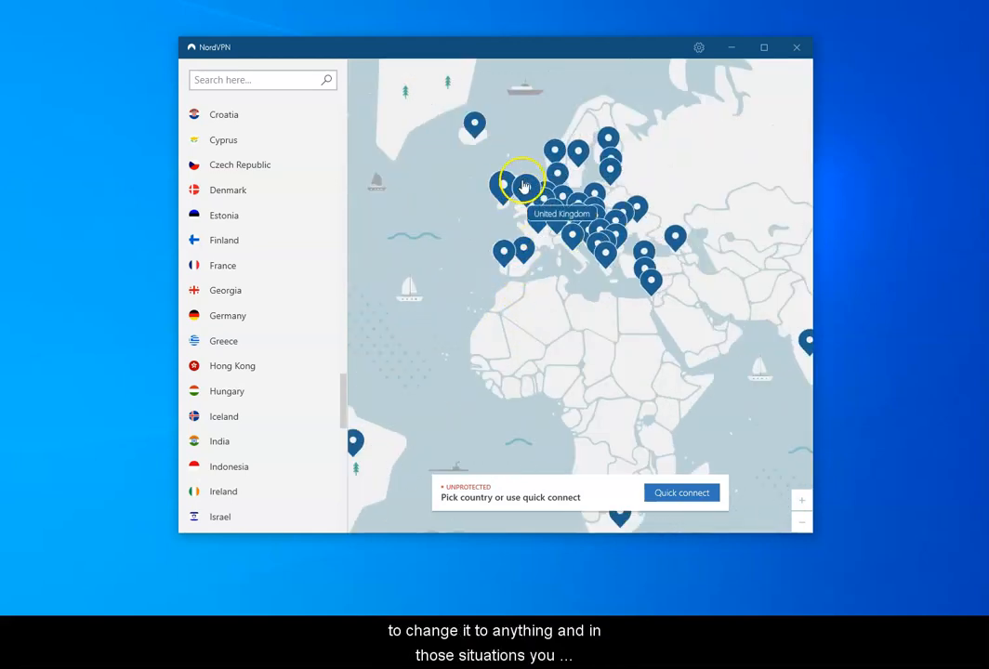
# - Select the United Kingdom map pin and wait for Connected to United Kingdom #1412
pyautogui.click(517, 190)
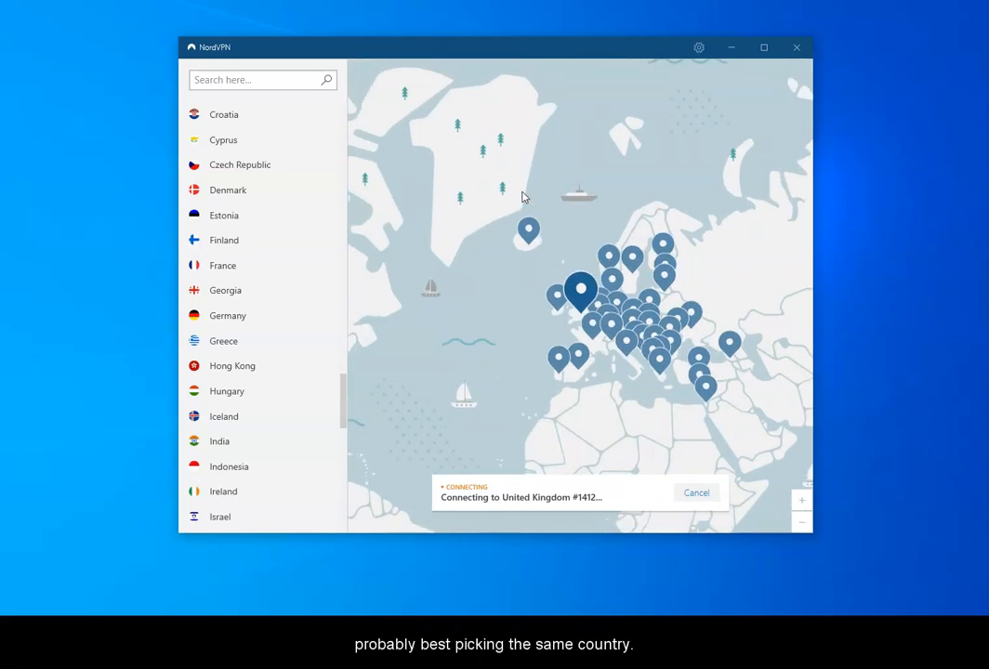
pyautogui.moveTo(558, 509)
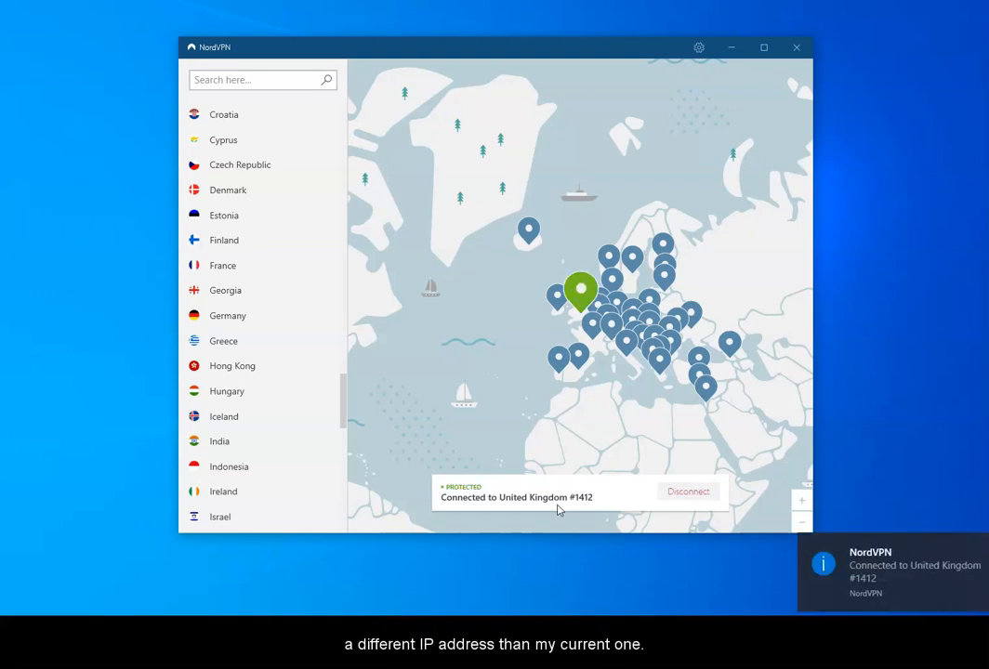
pyautogui.moveTo(728, 48)
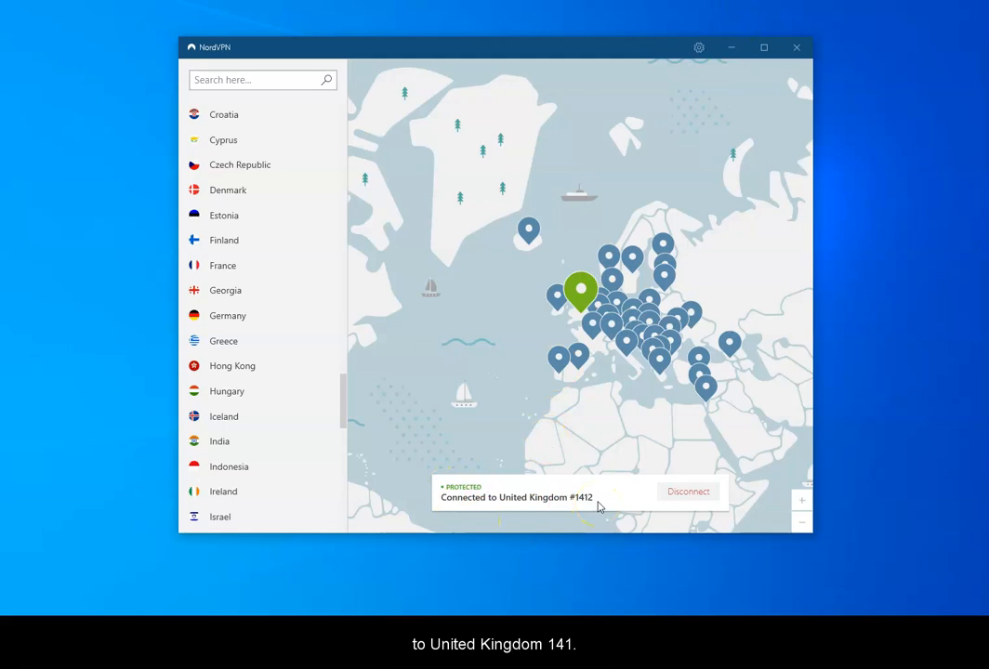
pyautogui.click(795, 49)
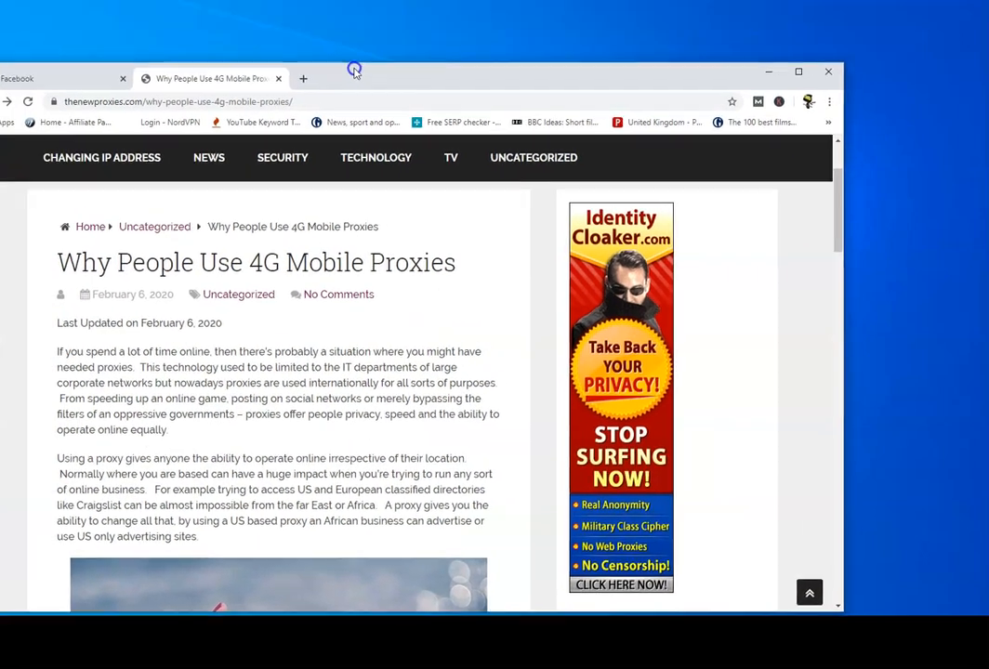
# - Close the 4G mobile proxies article and Facebook tabs, leaving thenewproxies.com home page
pyautogui.click(26, 78)
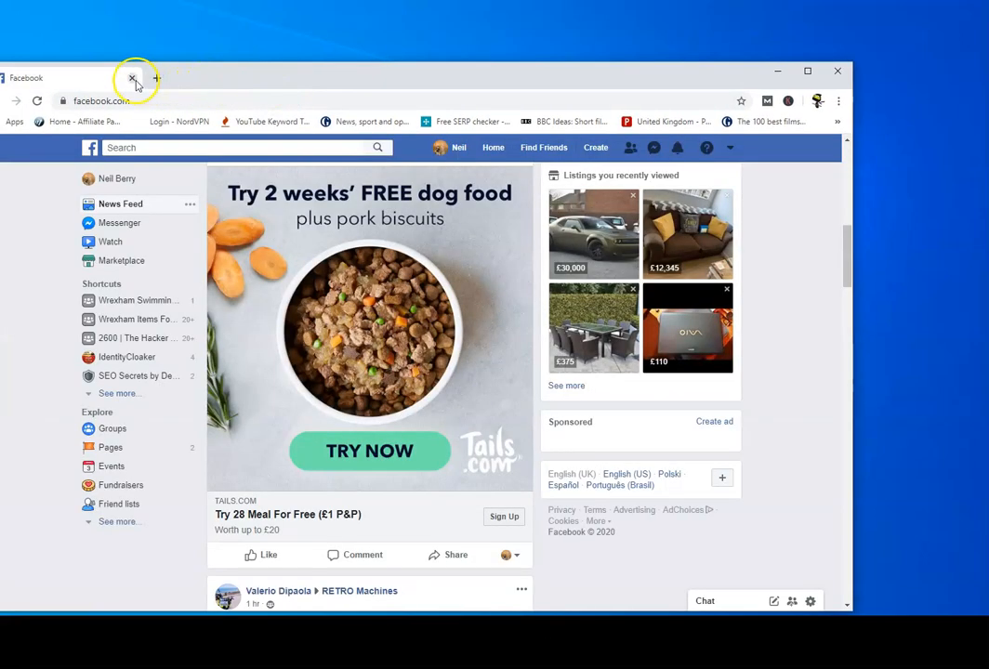
pyautogui.click(134, 78)
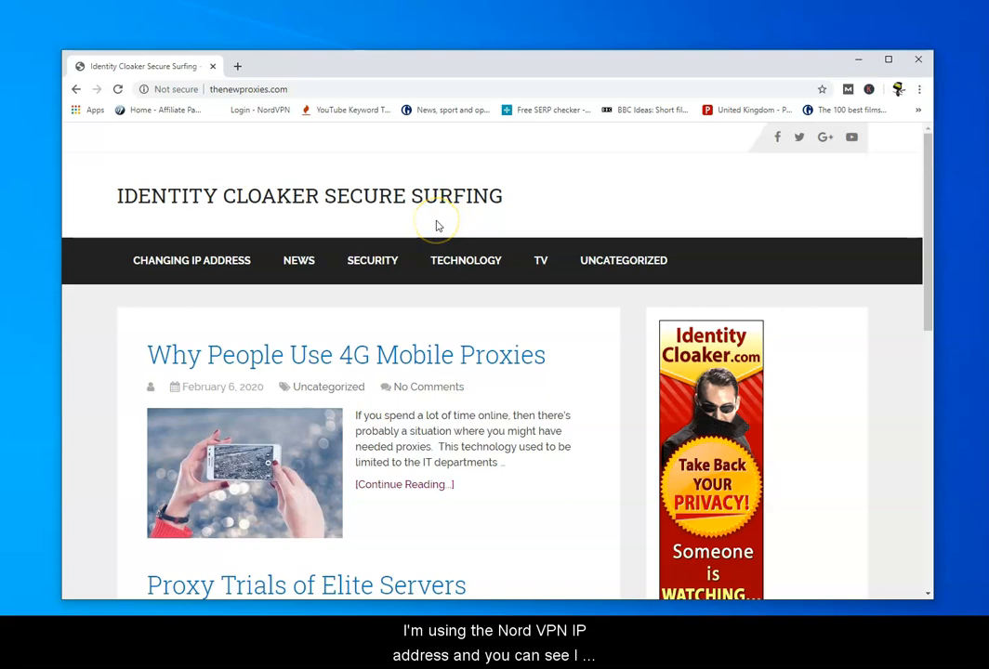
pyautogui.scroll(-3)
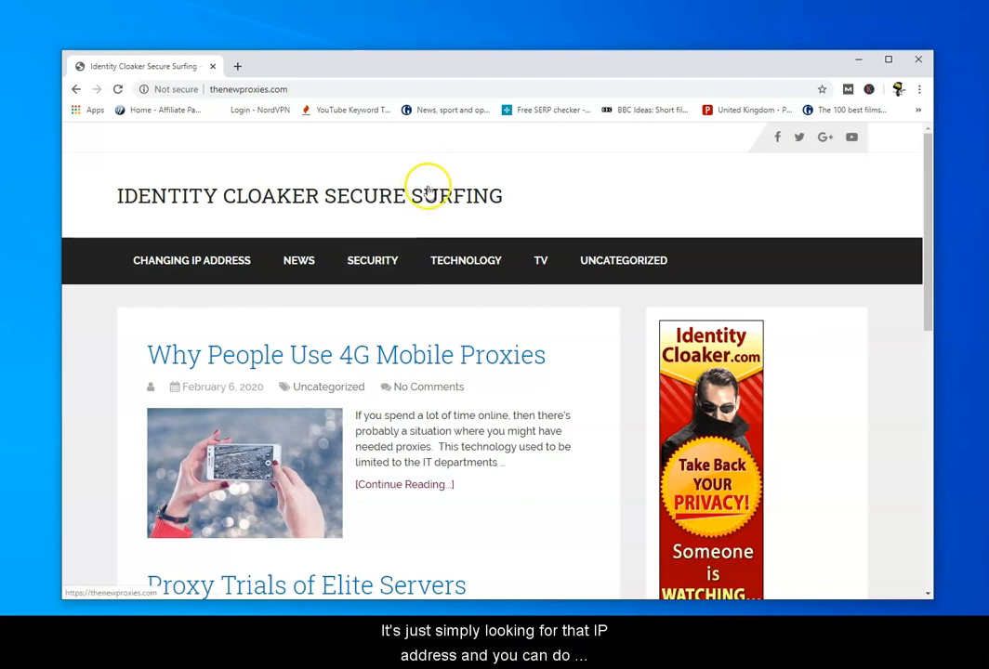
pyautogui.moveTo(426, 182)
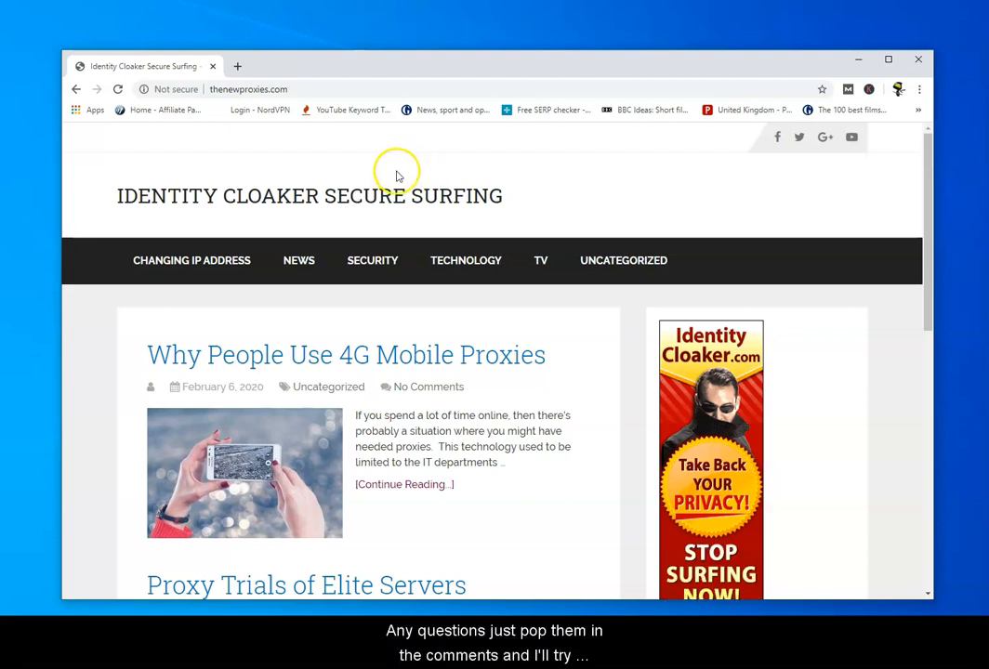
pyautogui.moveTo(401, 171)
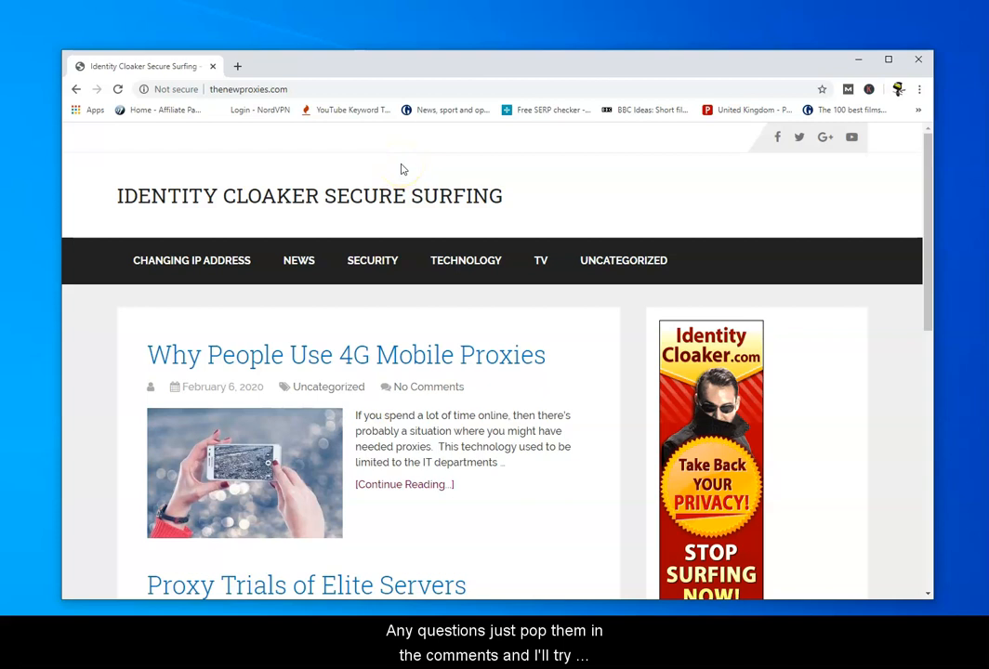
pyautogui.moveTo(327, 130)
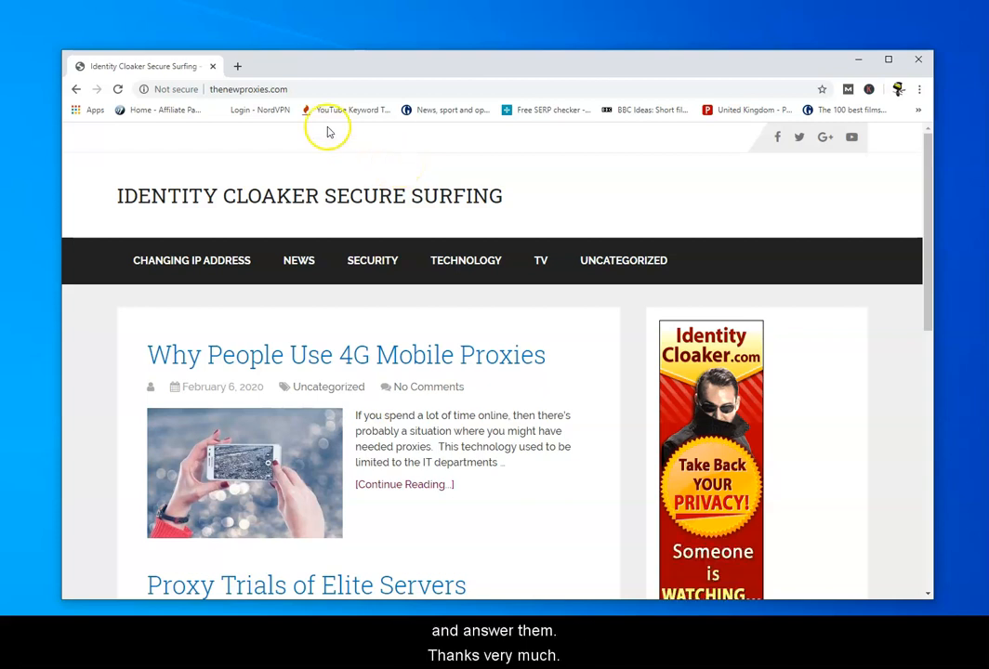